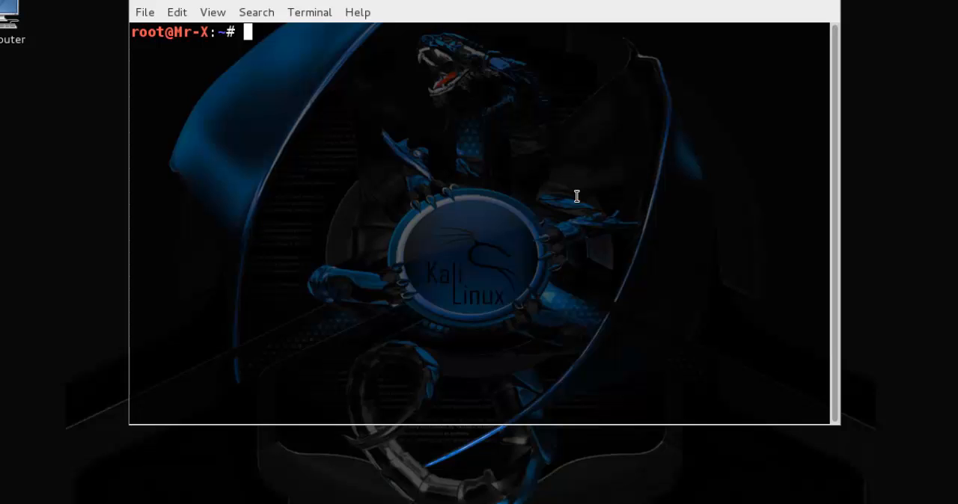
{"action": "type", "text": "apt-ge"}
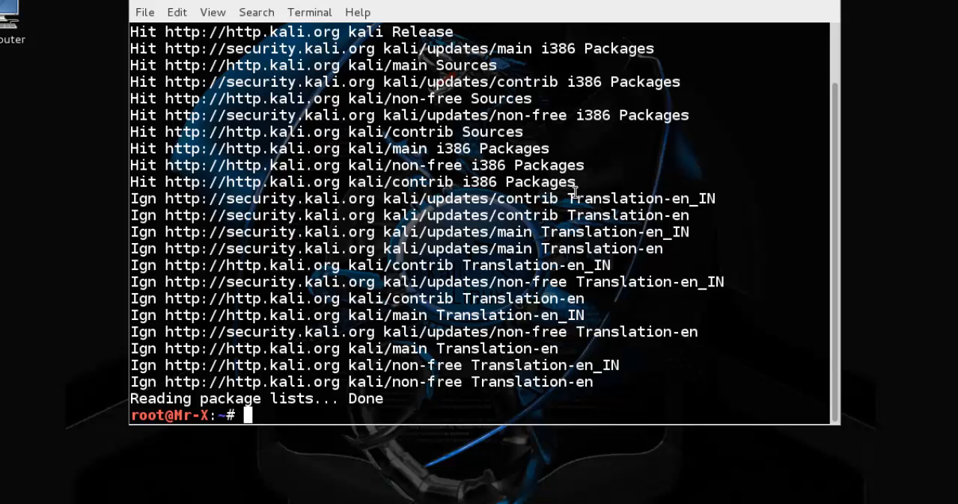
{"action": "mouse_move", "coordinate": [500, 374]}
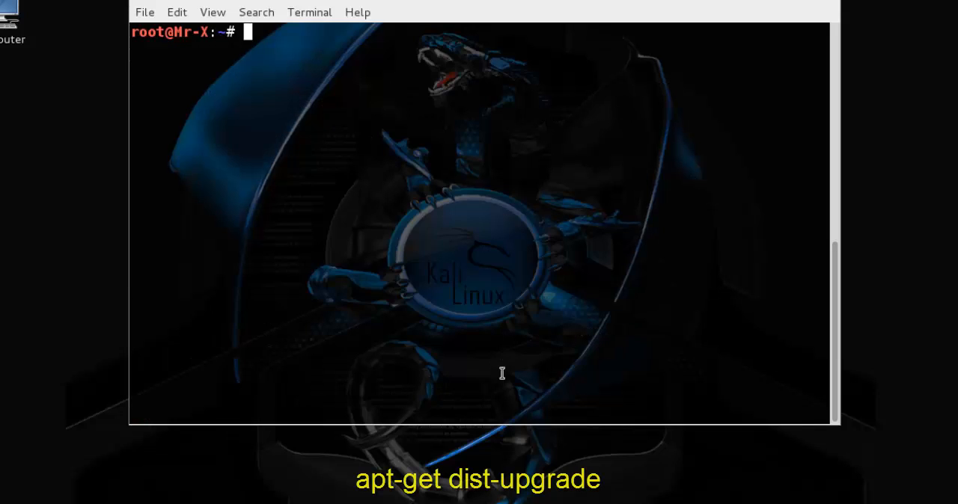
{"action": "type", "text": "apt-get dist-upgrade"}
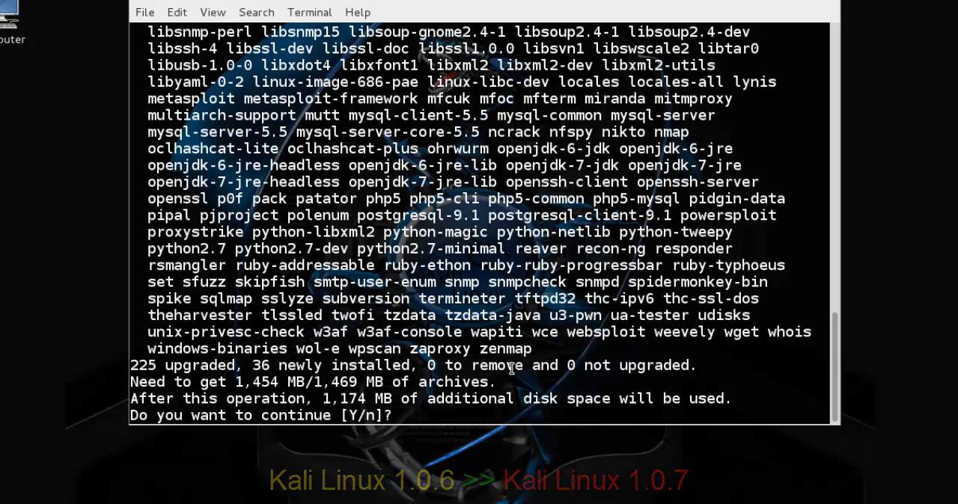
{"action": "type", "text": "y"}
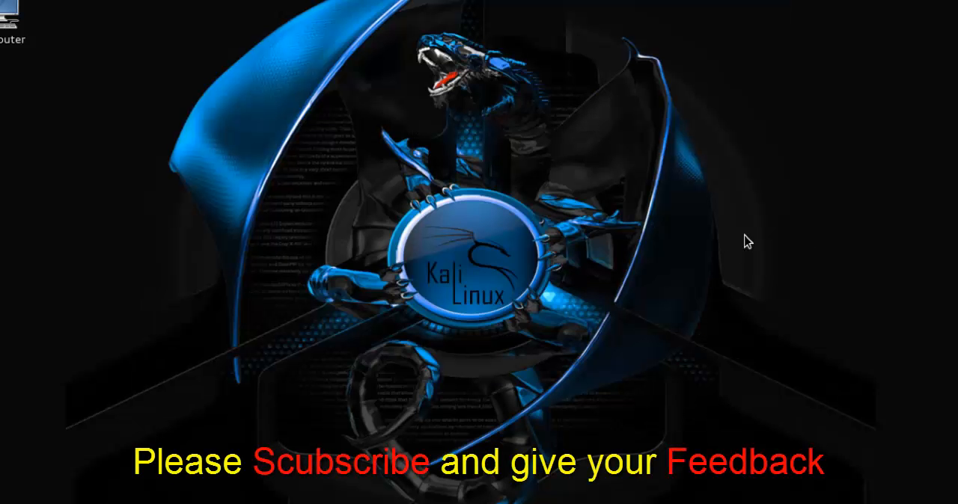
{"action": "mouse_move", "coordinate": [836, 246]}
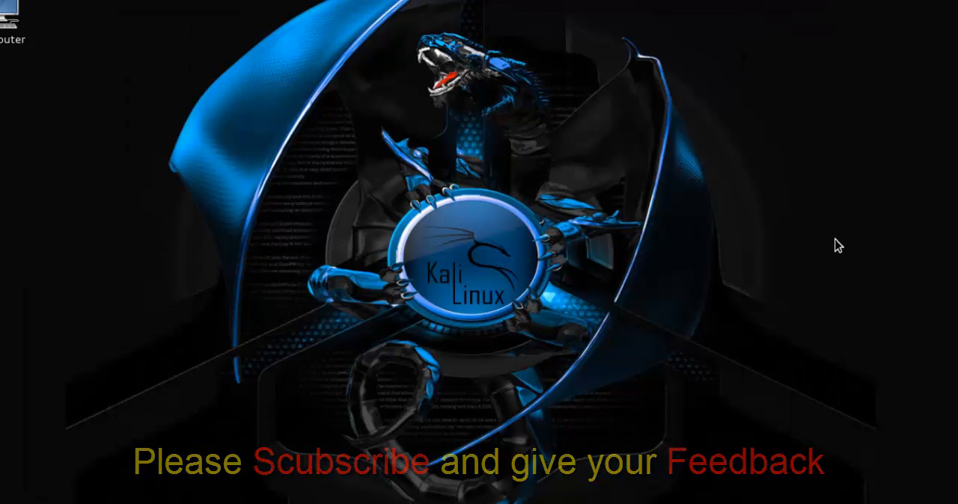